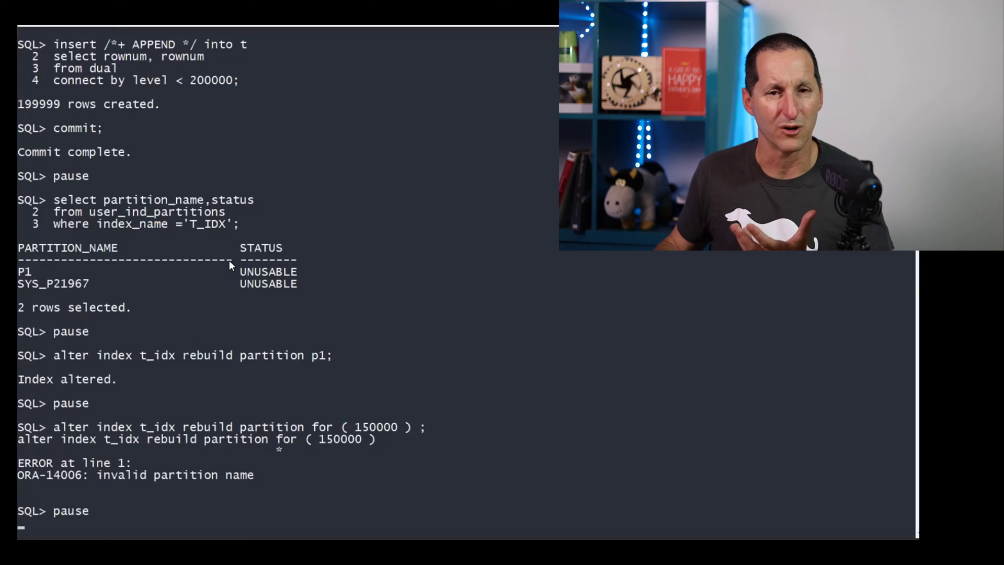
Step: Rebuild unusable local indexes on partition FOR (150000), then recheck that both T_IDX partitions show USABLE
{"action": "key", "text": "Return"}
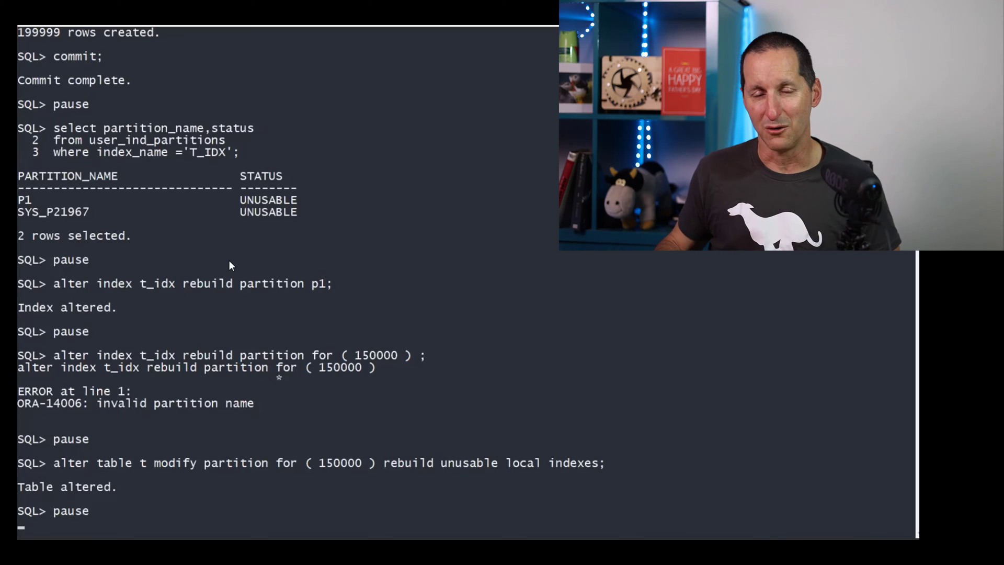
{"action": "key", "text": "Return"}
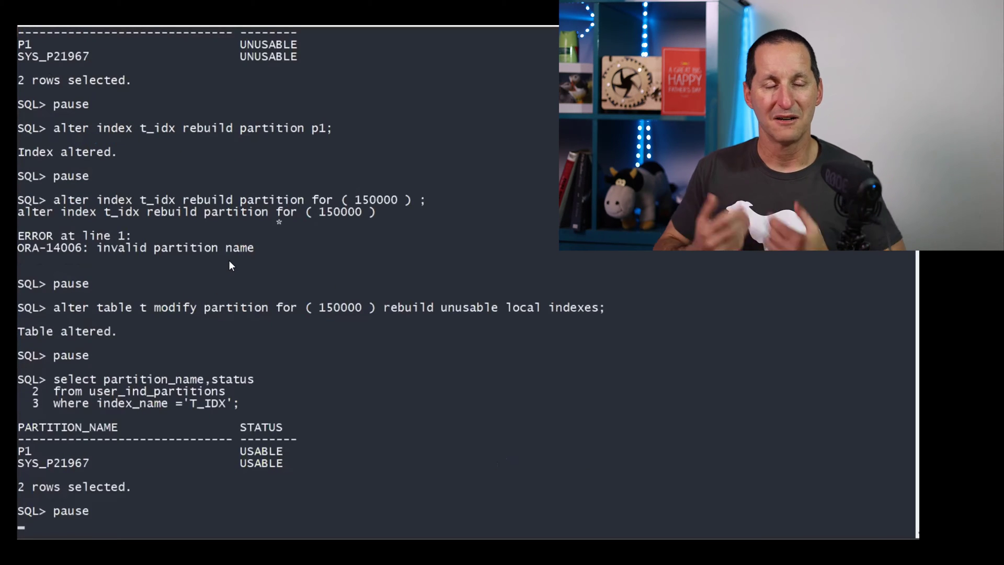